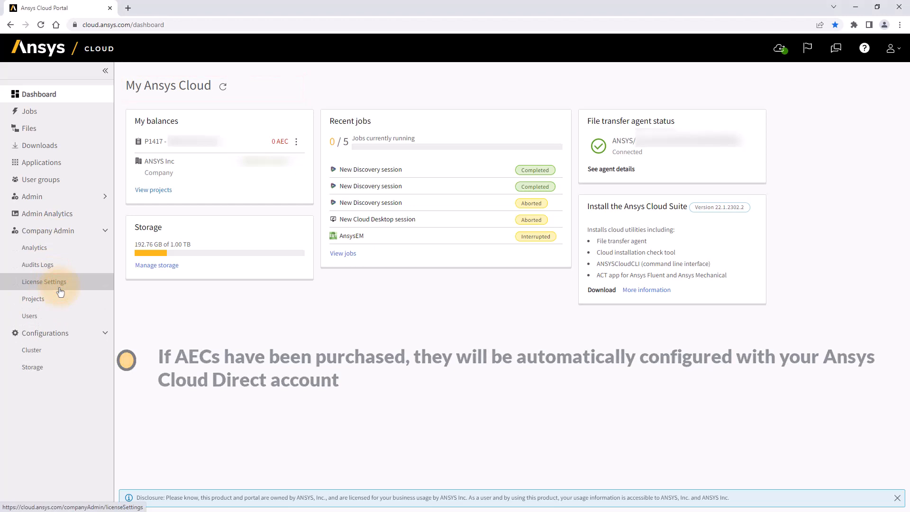
Show the company's License Settings with per-region license server connection status
{"action": "left_click", "coordinate": [45, 282]}
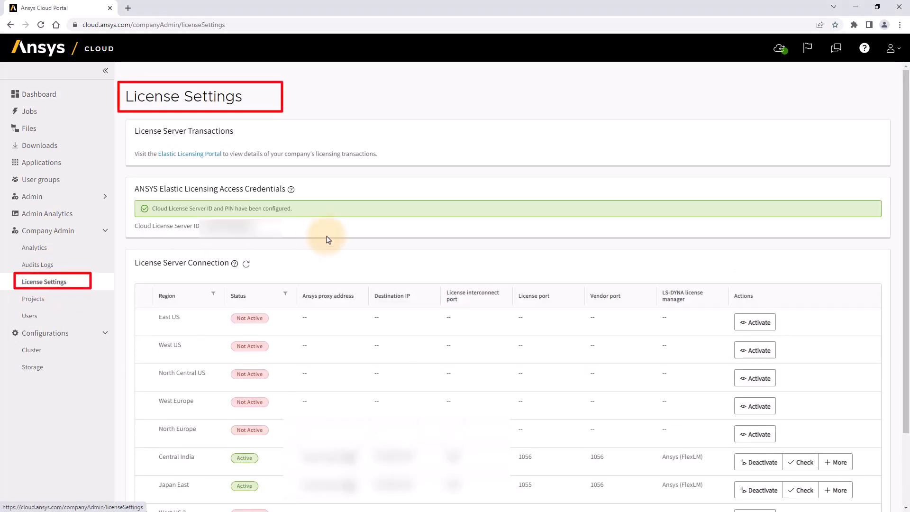
{"action": "mouse_move", "coordinate": [116, 201]}
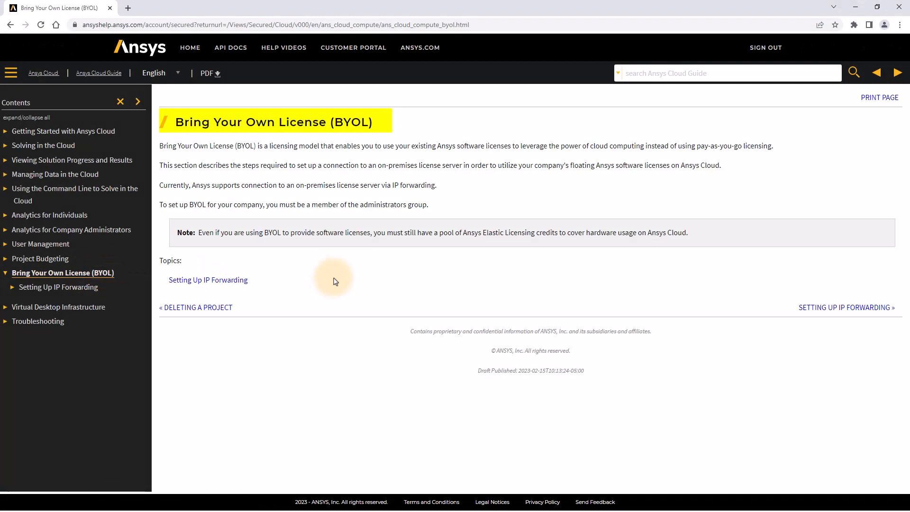
{"action": "mouse_move", "coordinate": [244, 281]}
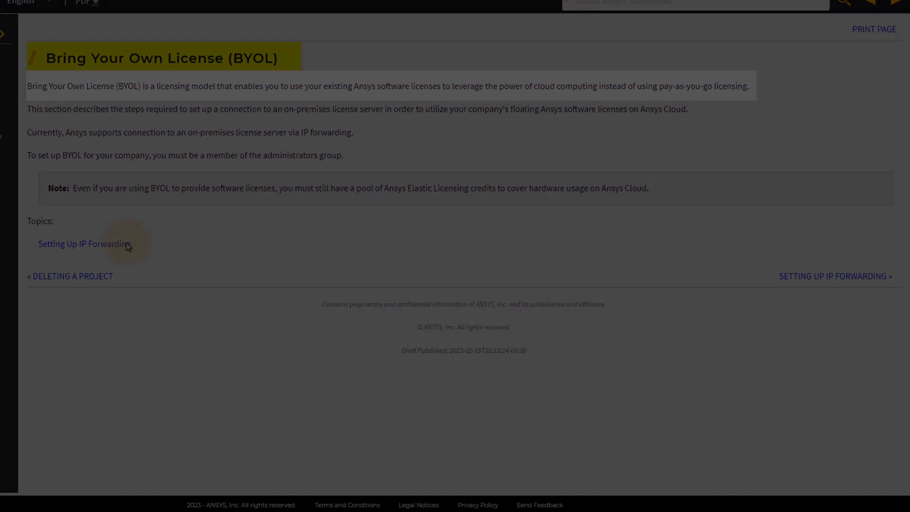
Go through Setting Up IP Forwarding to reach the Prerequisites for IP Forwarding page
{"action": "left_click", "coordinate": [82, 244]}
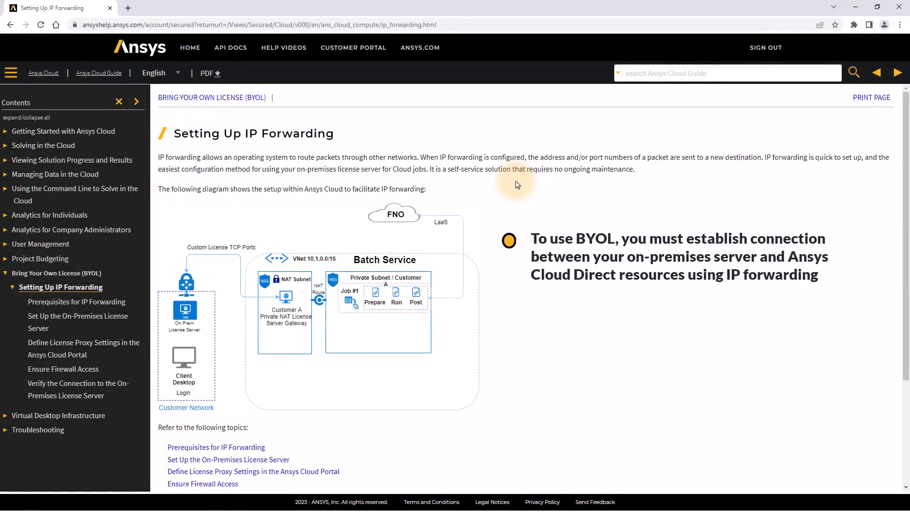
{"action": "scroll", "scroll_direction": "down", "scroll_amount": 3}
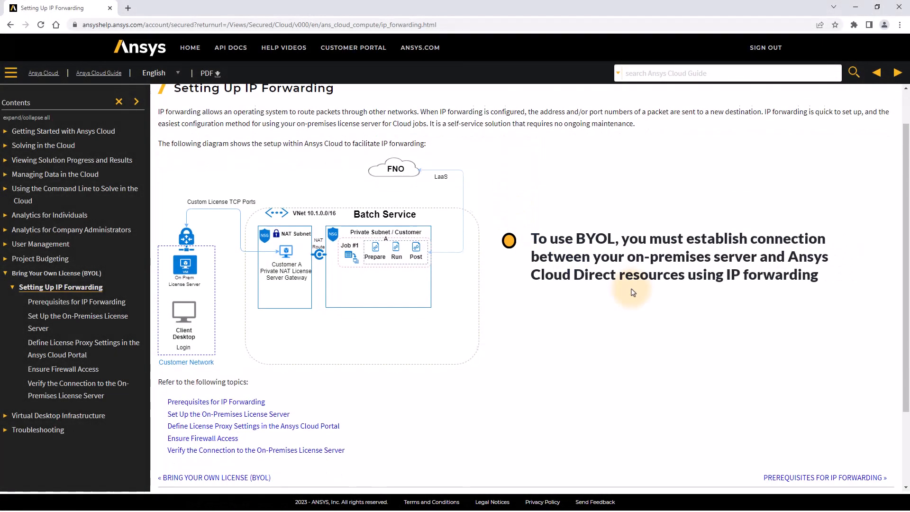
{"action": "scroll", "scroll_direction": "down", "scroll_amount": 3}
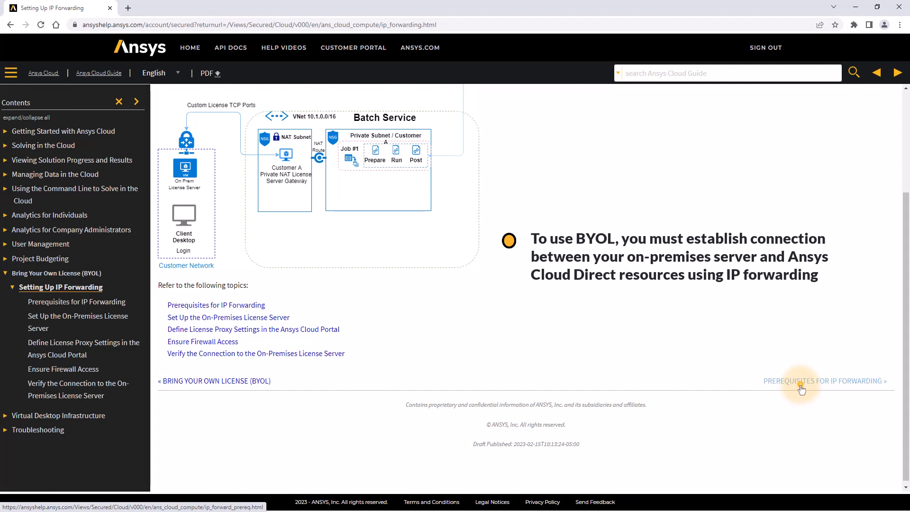
{"action": "left_click", "coordinate": [824, 381]}
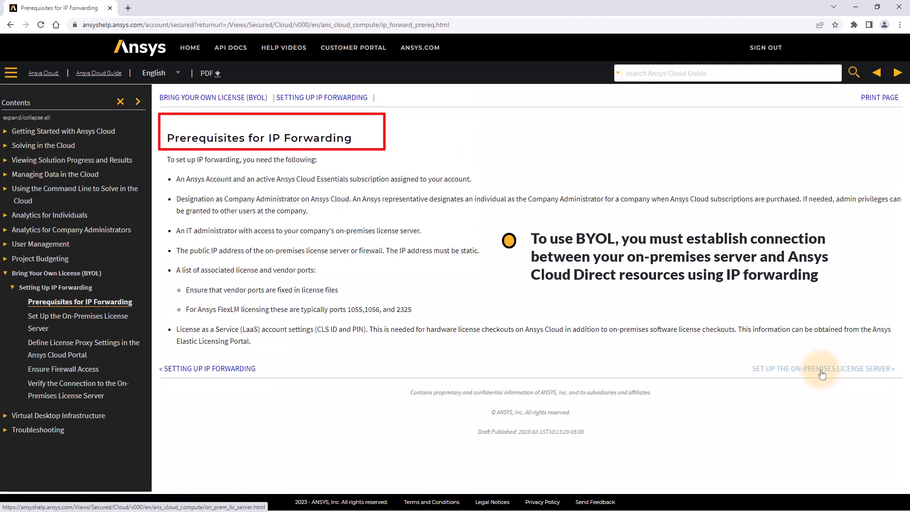
{"action": "mouse_move", "coordinate": [586, 193]}
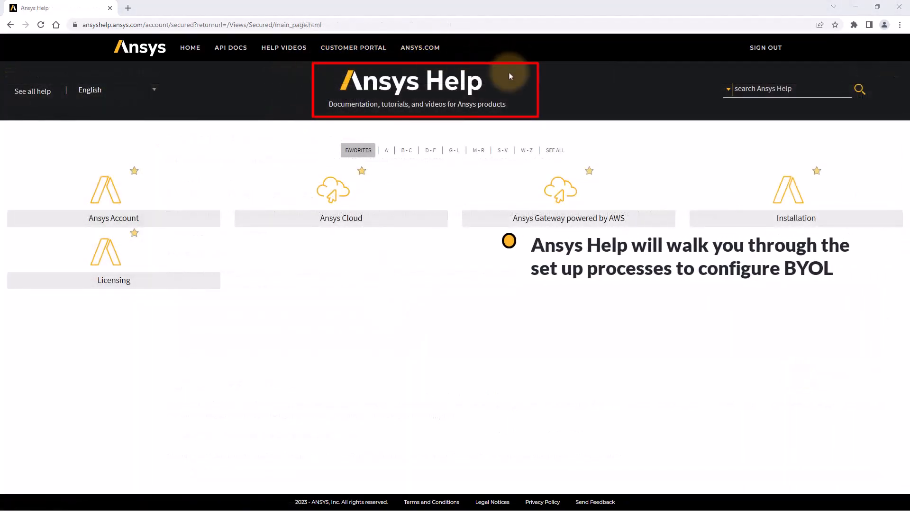
{"action": "mouse_move", "coordinate": [318, 176]}
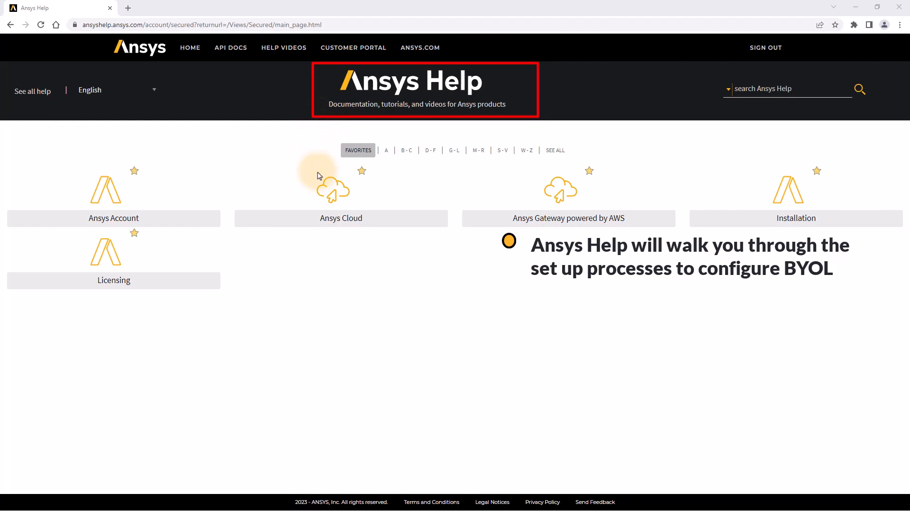
Reach Define License Proxy Settings in the Ansys Cloud Portal via Ansys Cloud > BYOL
{"action": "left_click", "coordinate": [341, 218]}
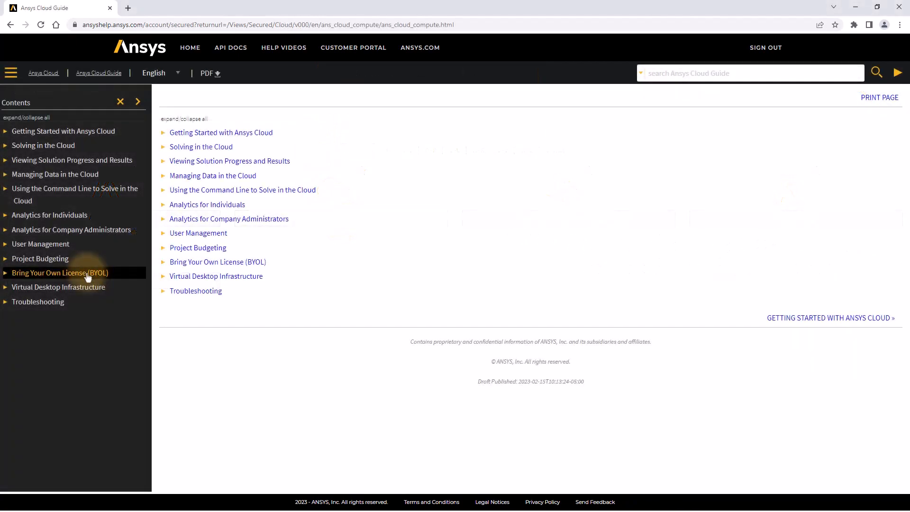
{"action": "left_click", "coordinate": [60, 273]}
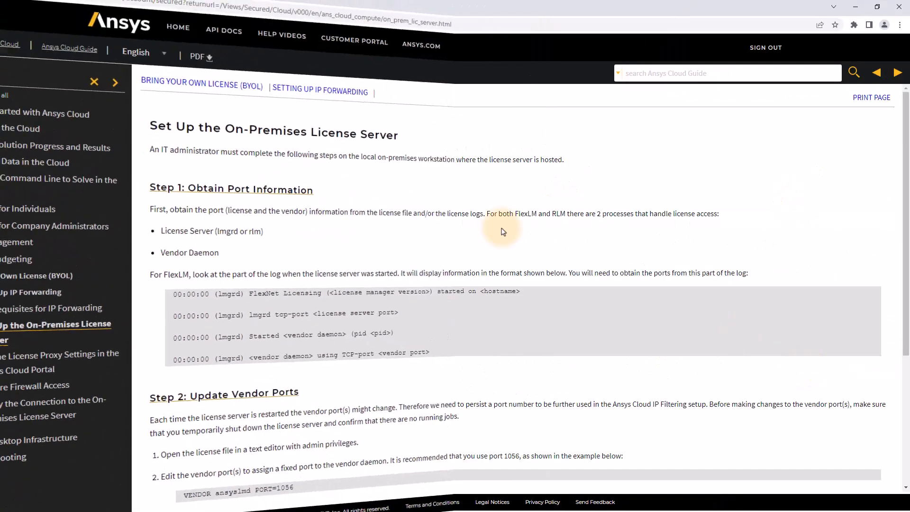
{"action": "left_click", "coordinate": [61, 353]}
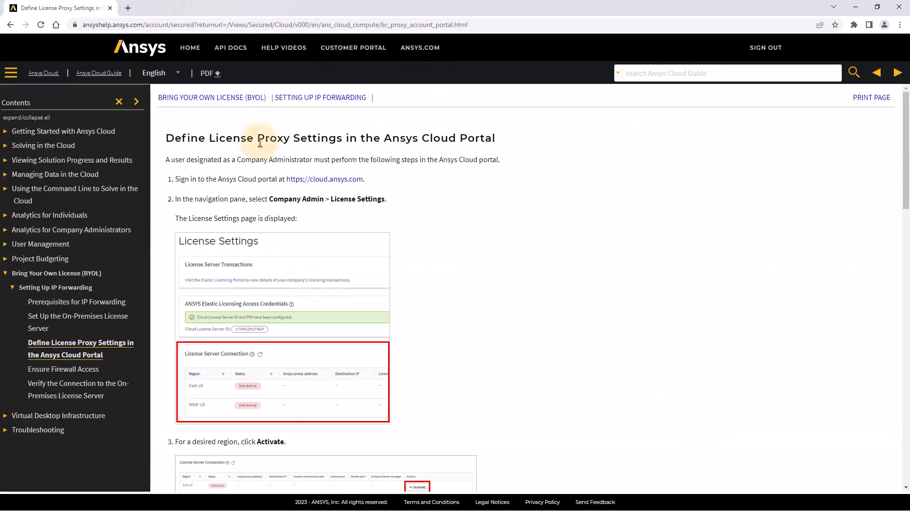
{"action": "scroll", "scroll_direction": "down", "scroll_amount": 3}
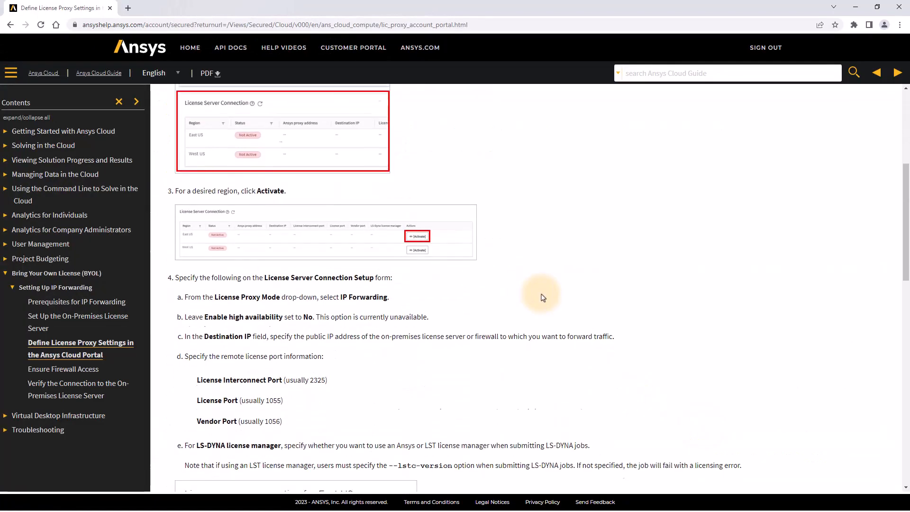
{"action": "scroll", "scroll_direction": "down", "scroll_amount": 3}
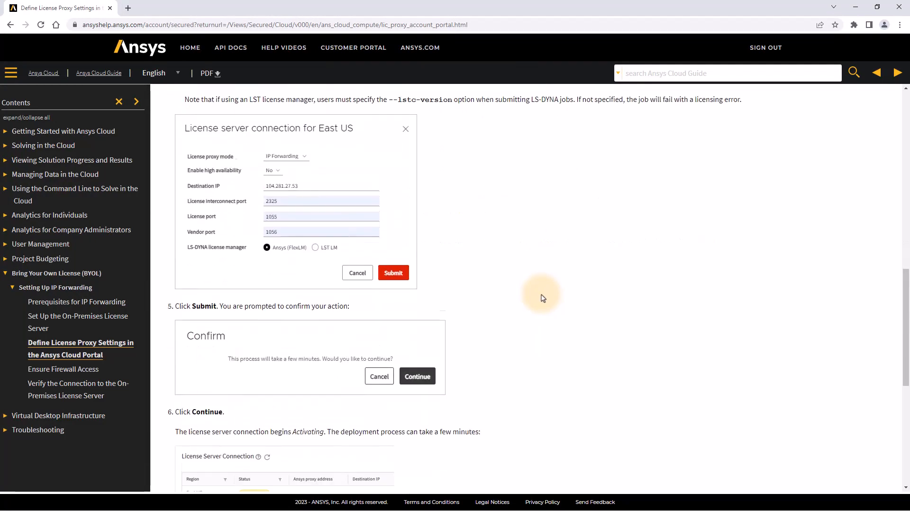